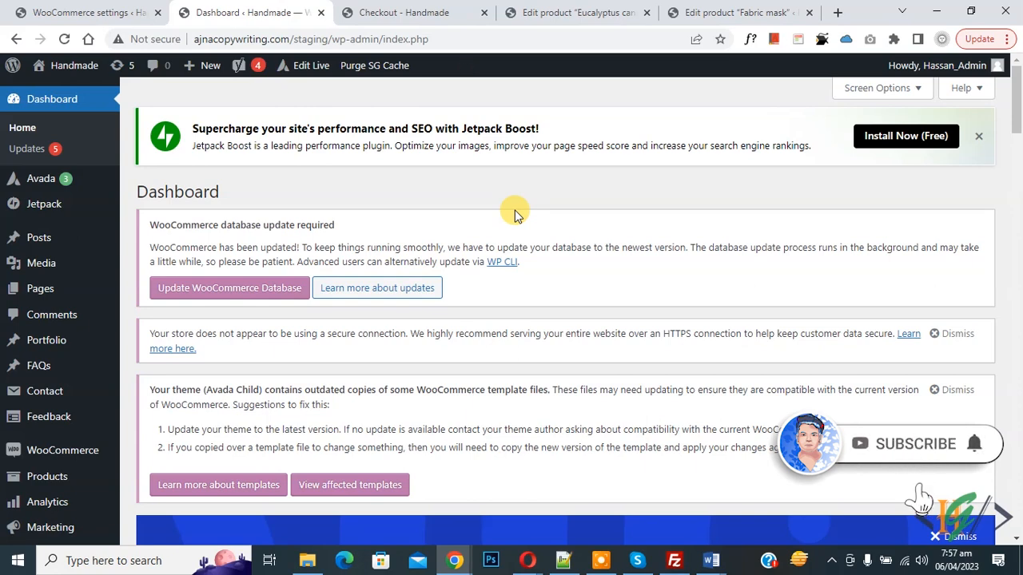
mouse_move(975, 447)
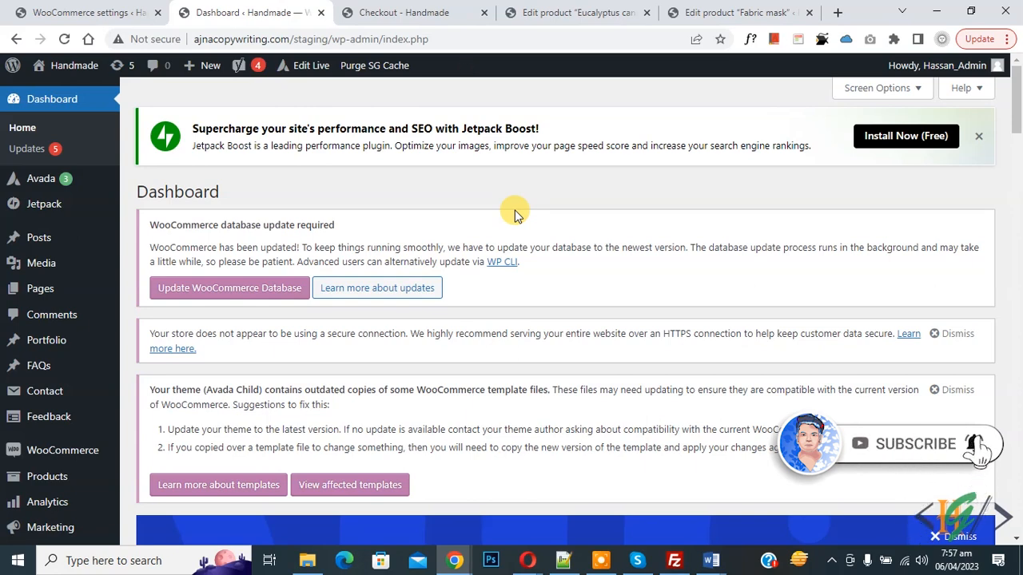
mouse_move(364, 141)
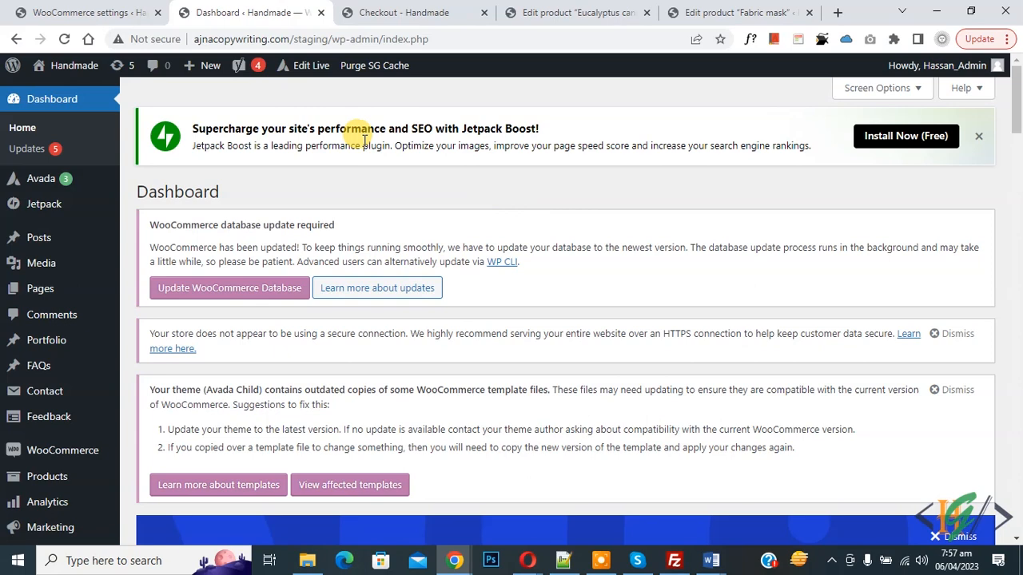
mouse_move(461, 163)
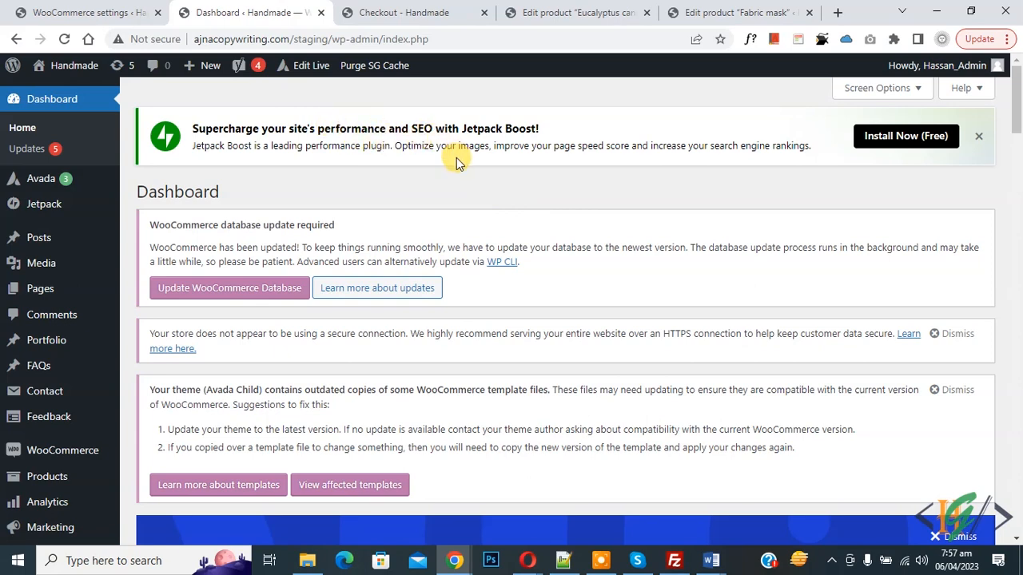
Step: Search the plugin catalogue for 'wpcode' to surface the WPCode code-snippets plugin
scroll("down", 3)
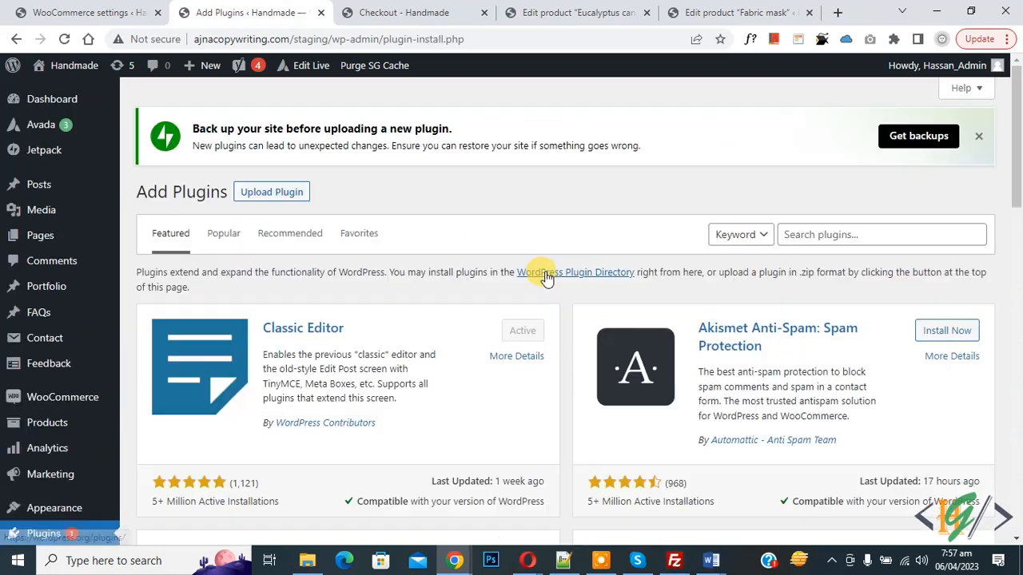
left_click(882, 234)
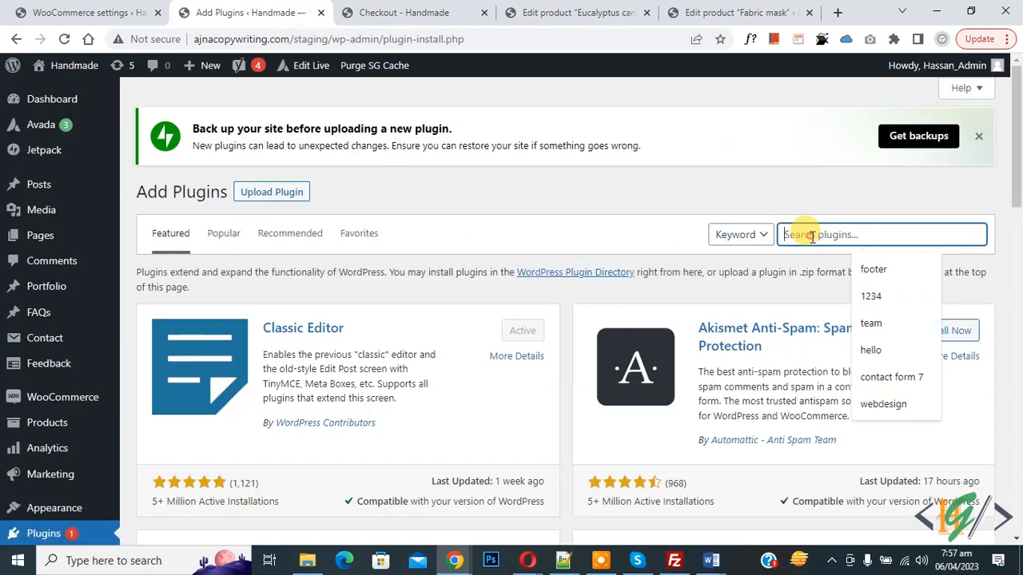
type("wpcode")
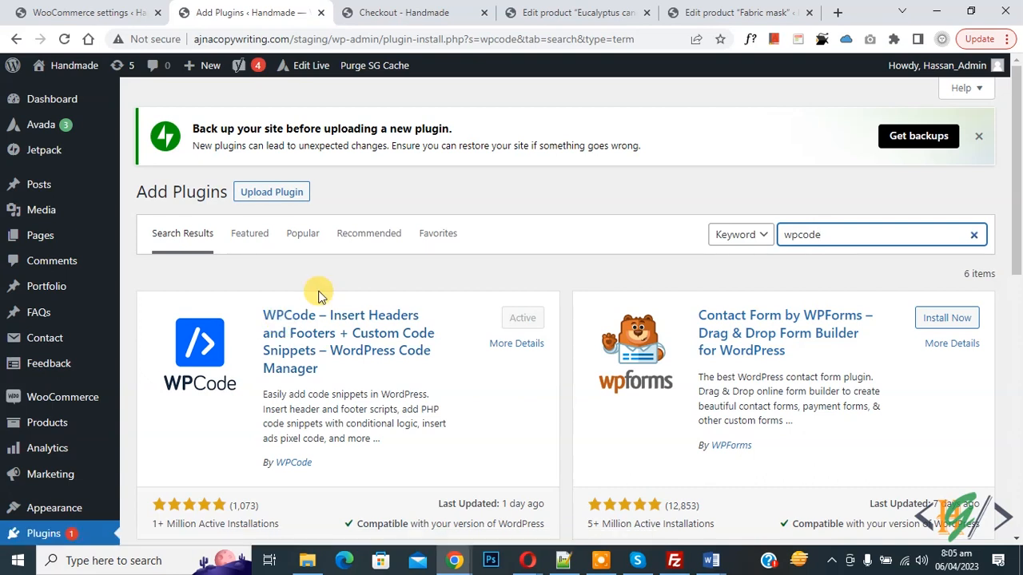
mouse_move(323, 272)
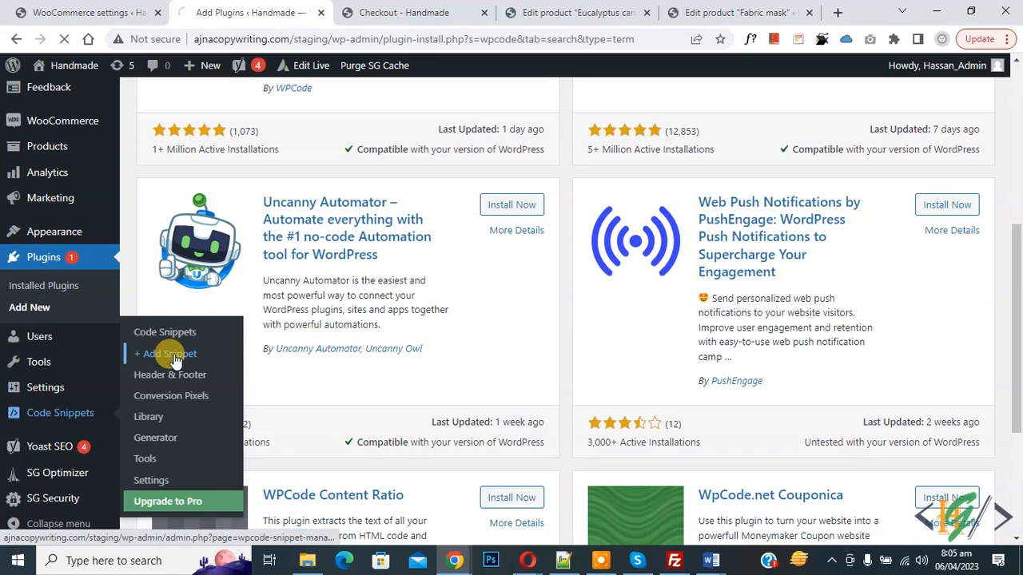
Step: Create a blank custom PHP snippet containing add_filter('jetpack_just_in_time_msgs', '__return_false');
left_click(168, 353)
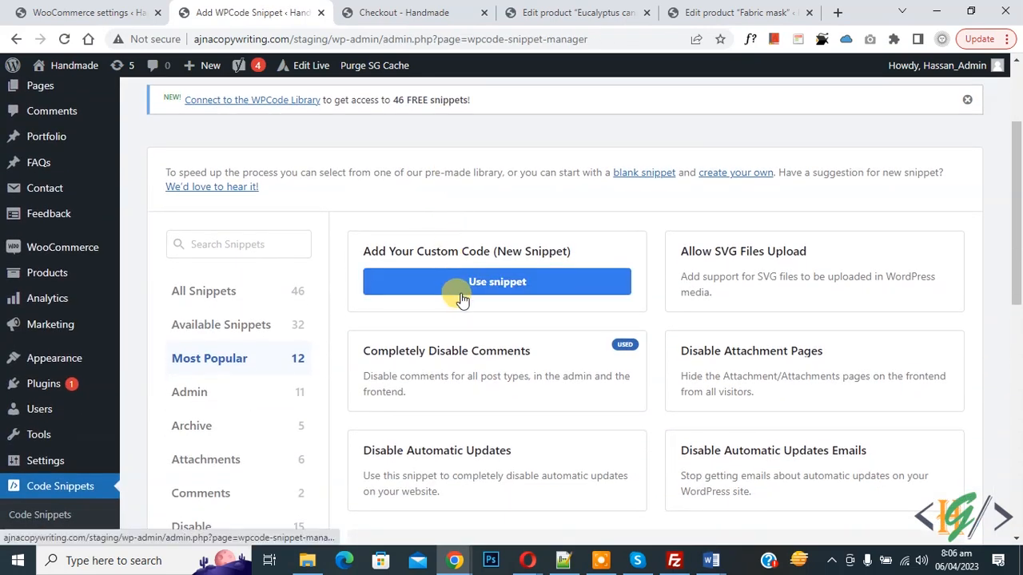
left_click(496, 281)
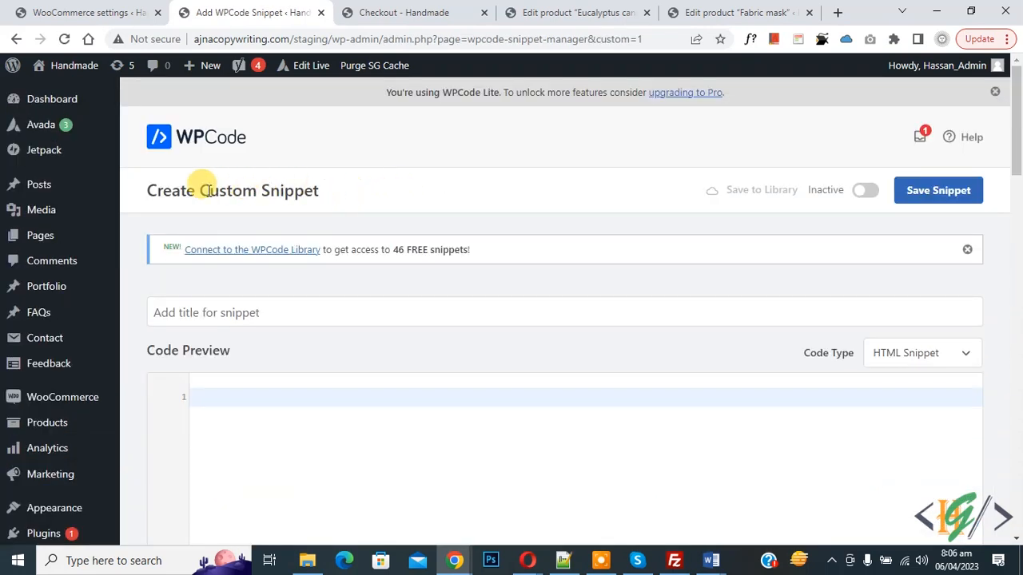
scroll("down", 3)
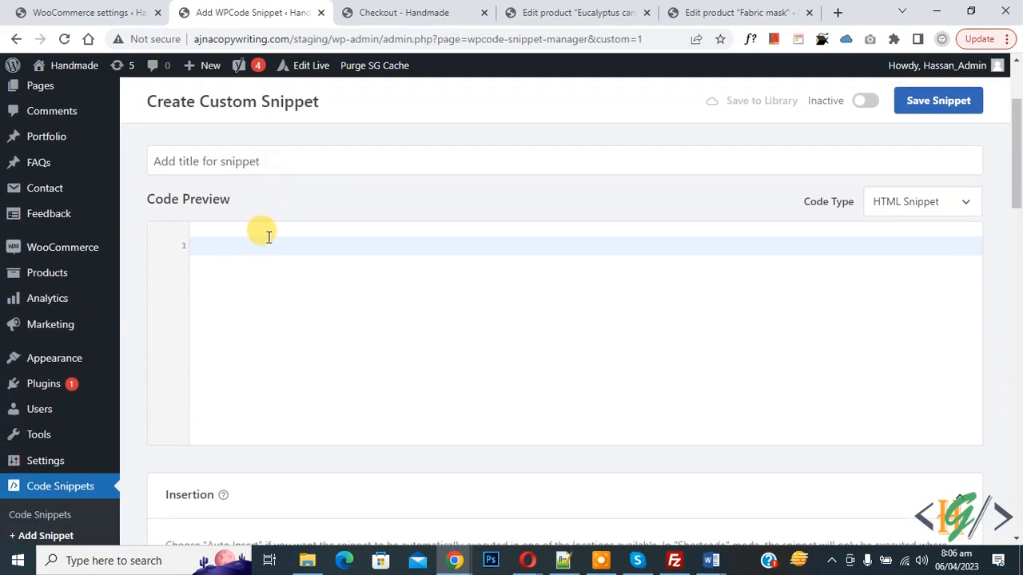
mouse_move(905, 239)
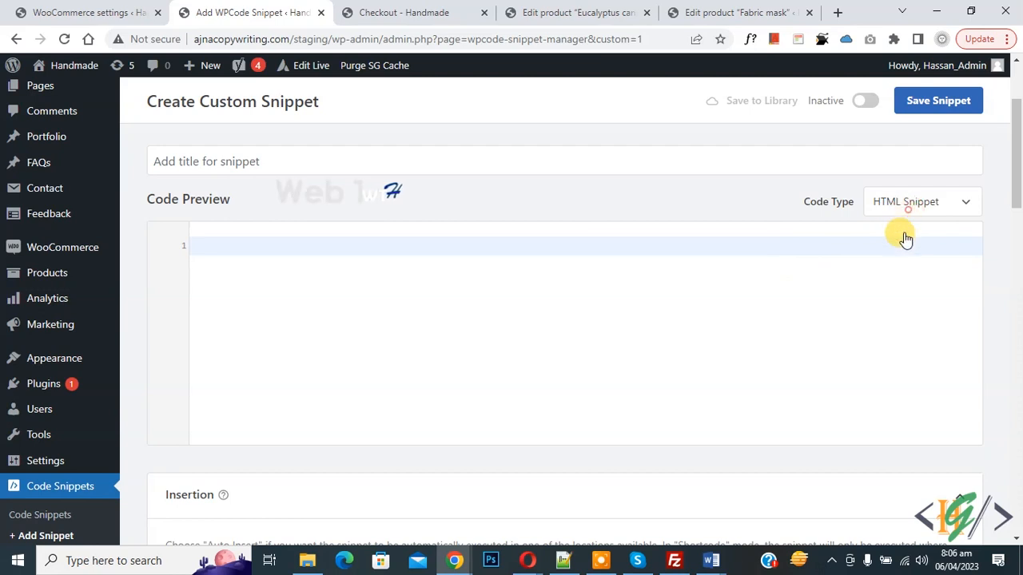
left_click(921, 202)
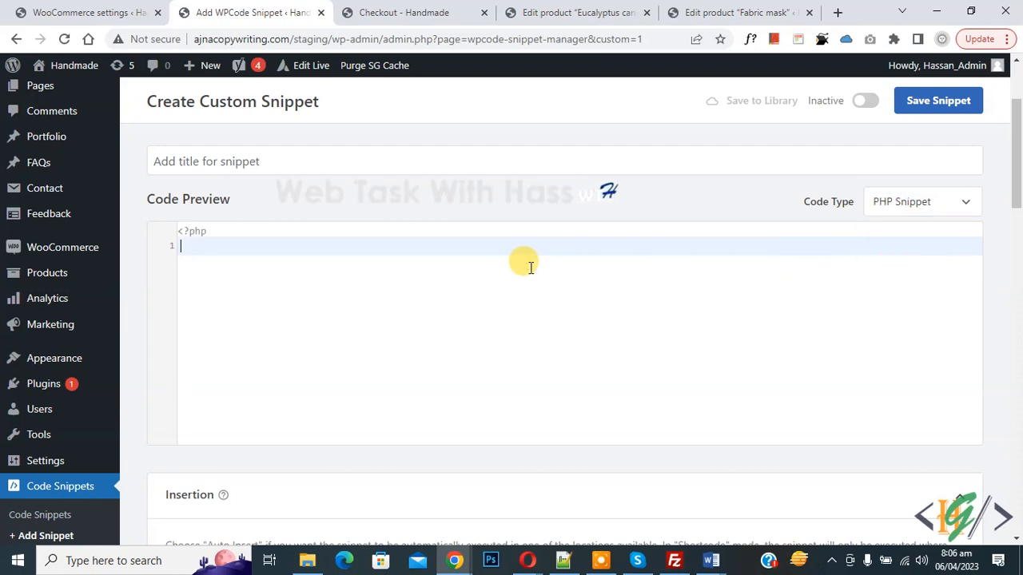
type("add_filter( 'jetpack_just_in_time_msgs', '__return_false' );")
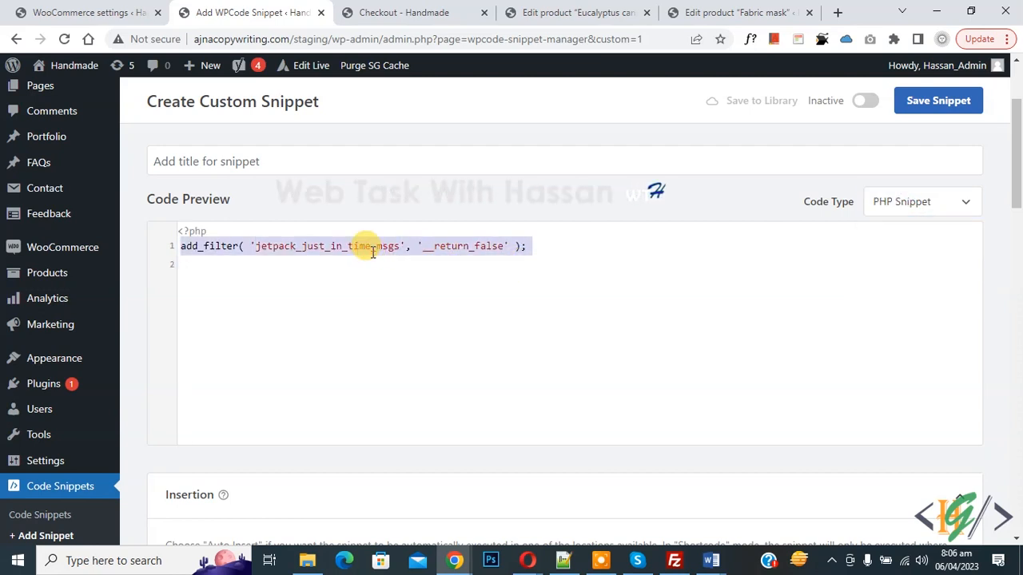
Step: Switch the snippet to Active and save it, confirming 'Snippet created & Saved'
scroll("down", 3)
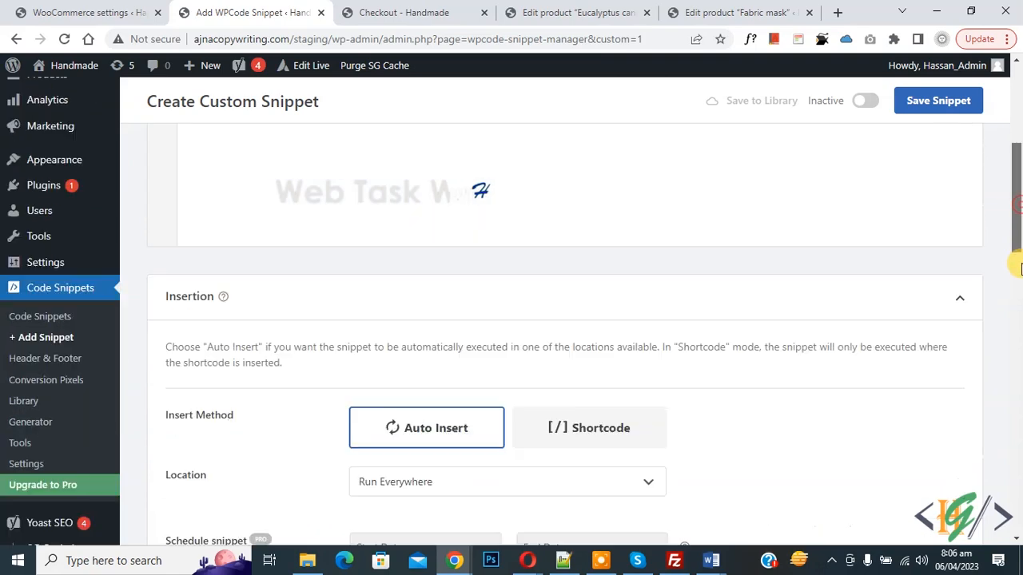
scroll("down", 3)
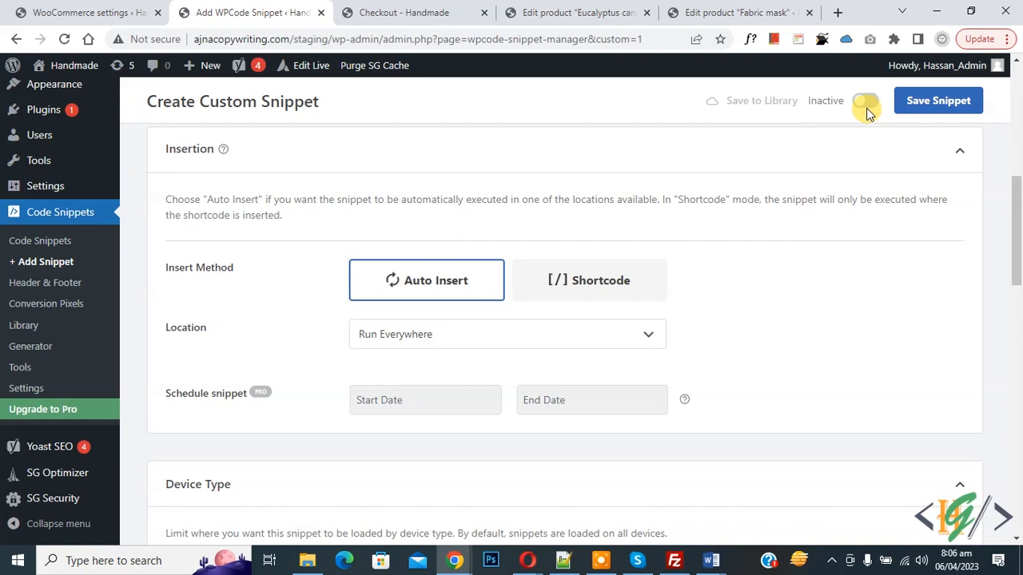
left_click(866, 101)
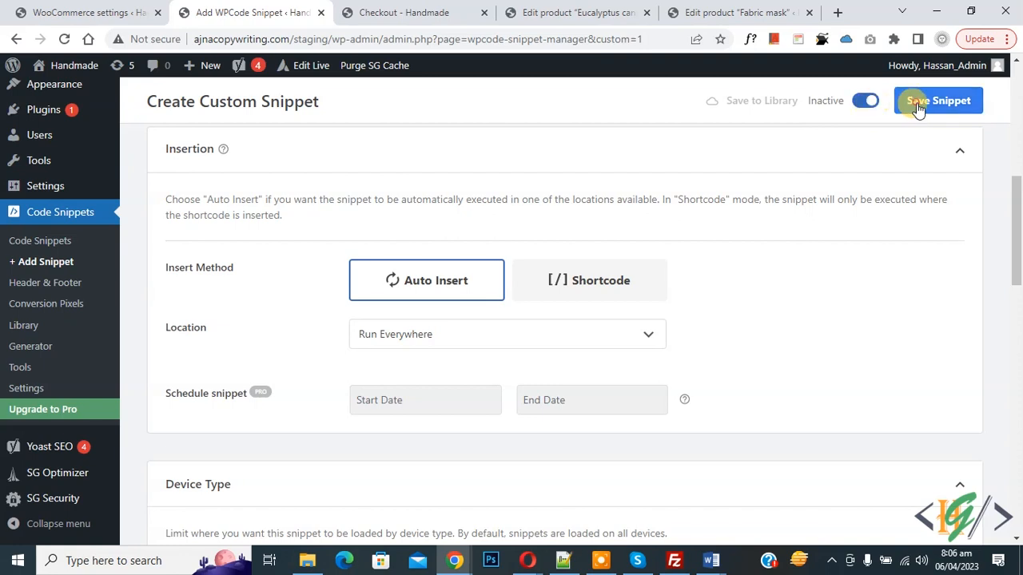
left_click(936, 99)
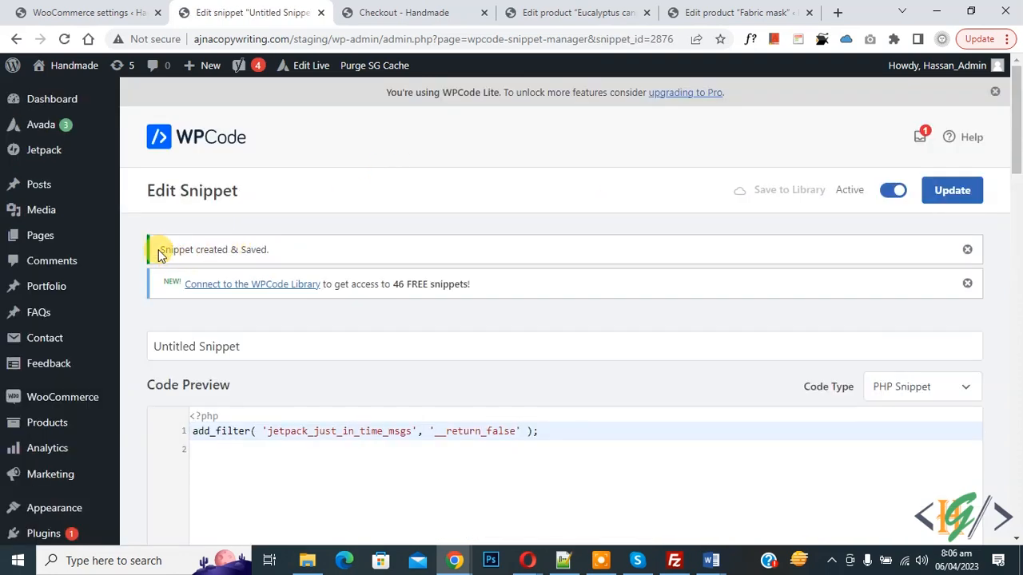